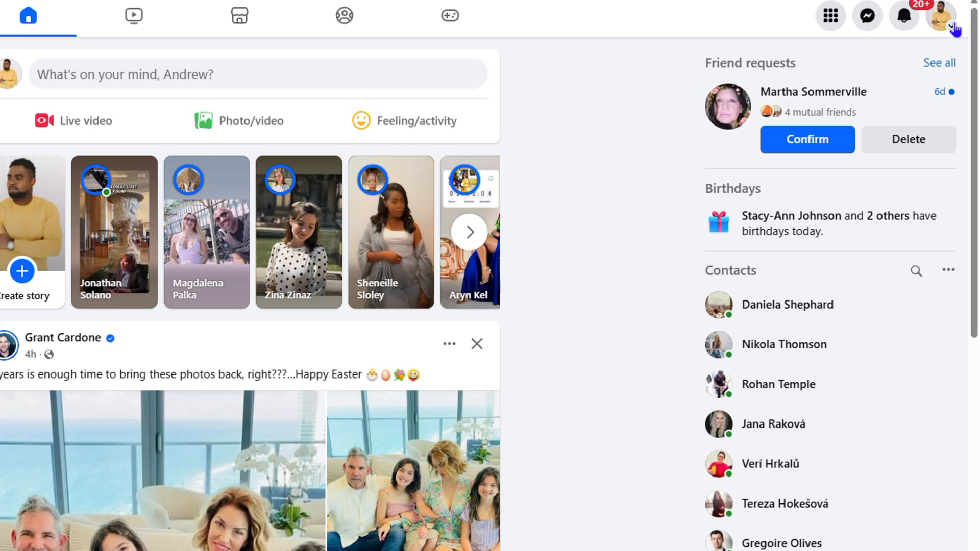
mouse_move(939, 15)
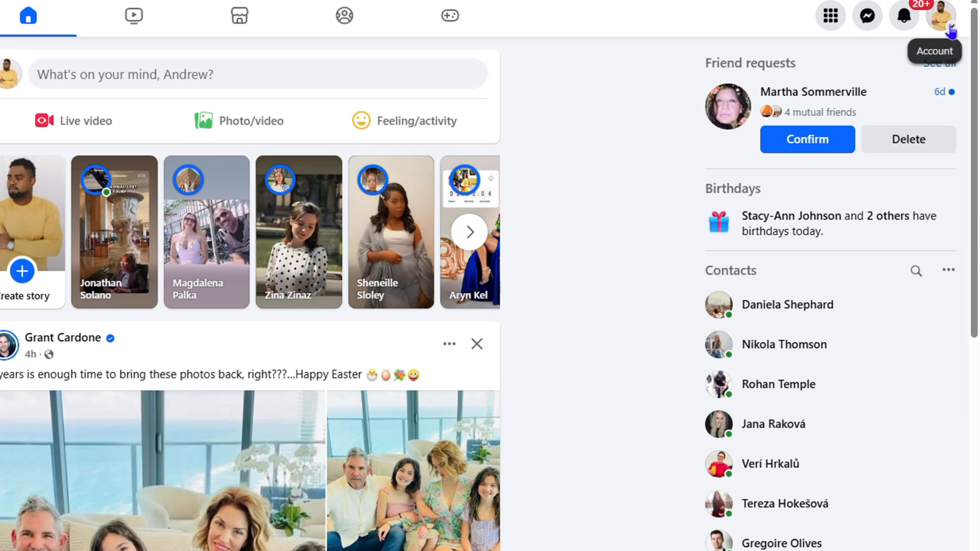
Reach the full Settings page via the profile menu's Settings & privacy option.
left_click(939, 15)
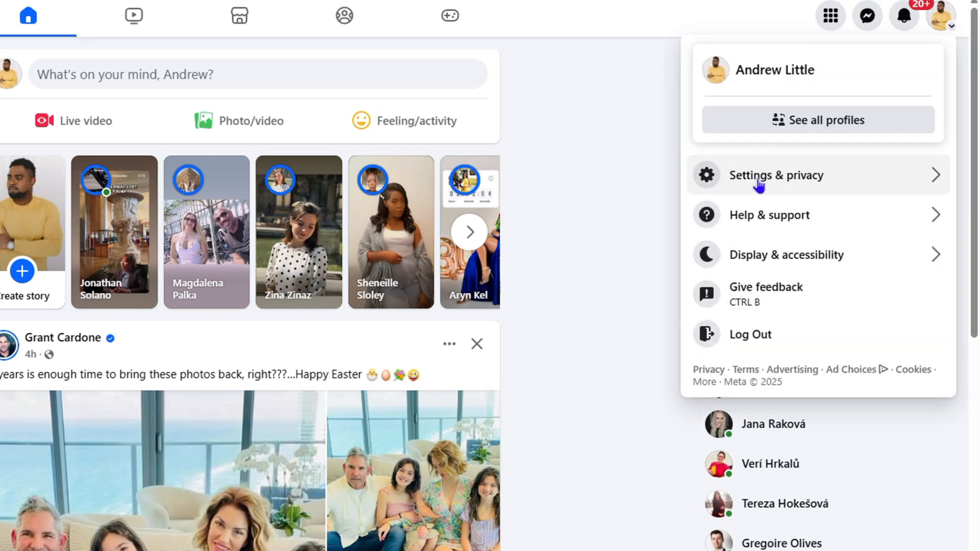
left_click(776, 175)
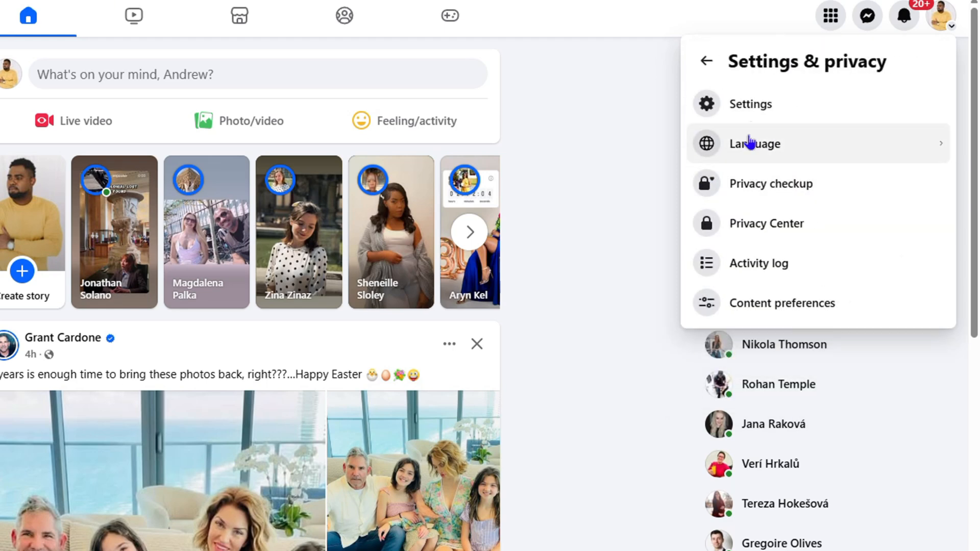
left_click(750, 104)
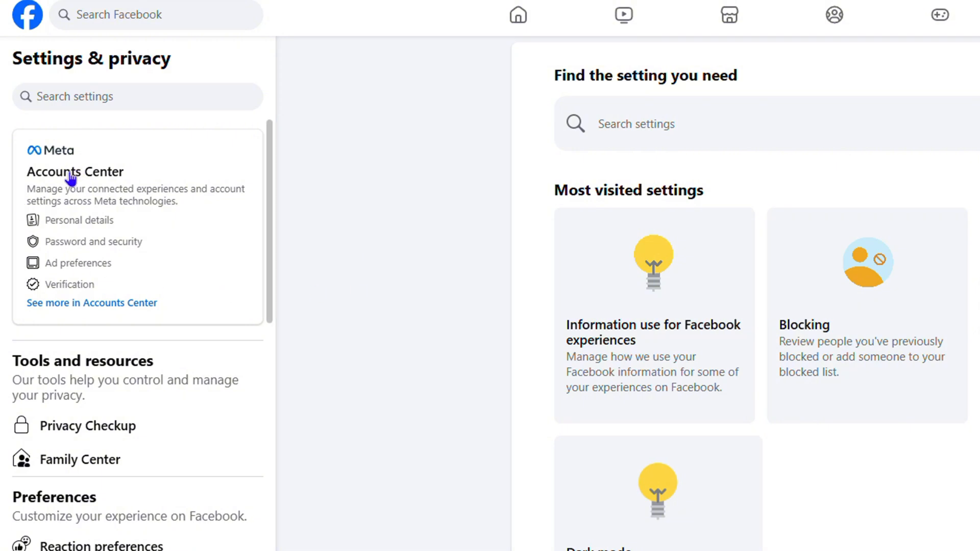
mouse_move(72, 183)
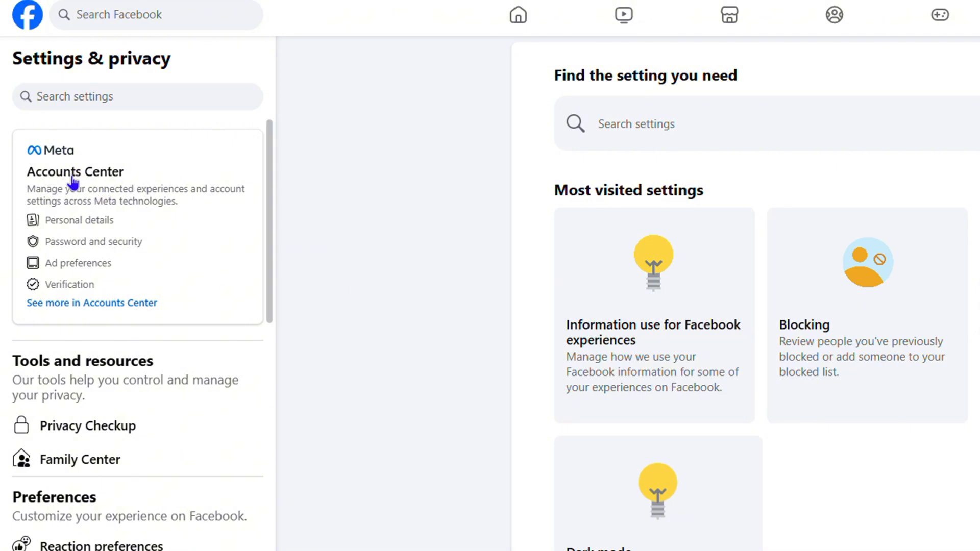
mouse_move(69, 227)
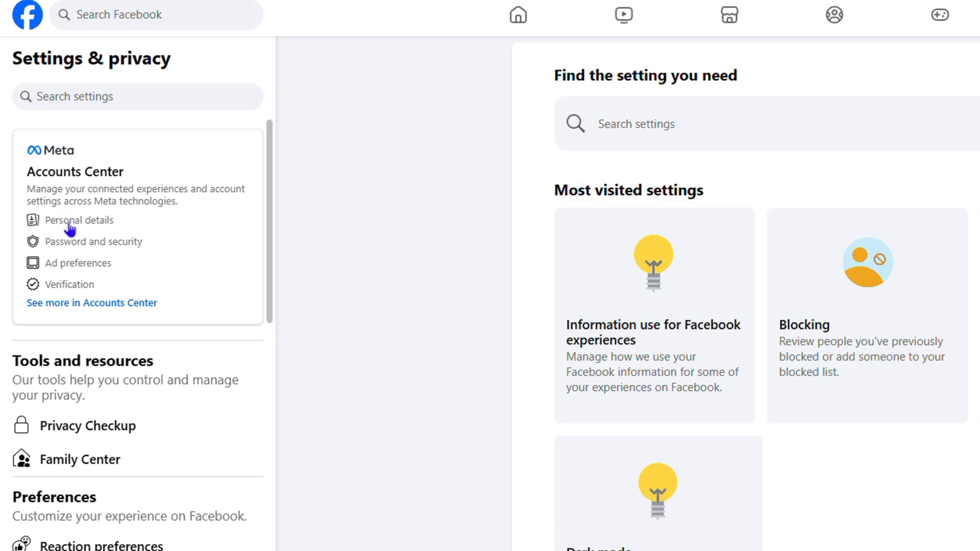
mouse_move(68, 232)
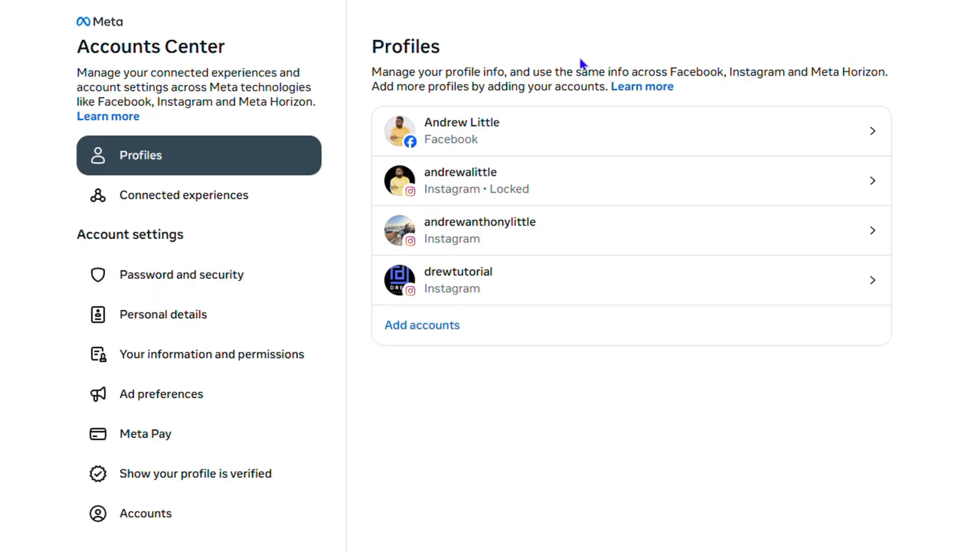
mouse_move(514, 138)
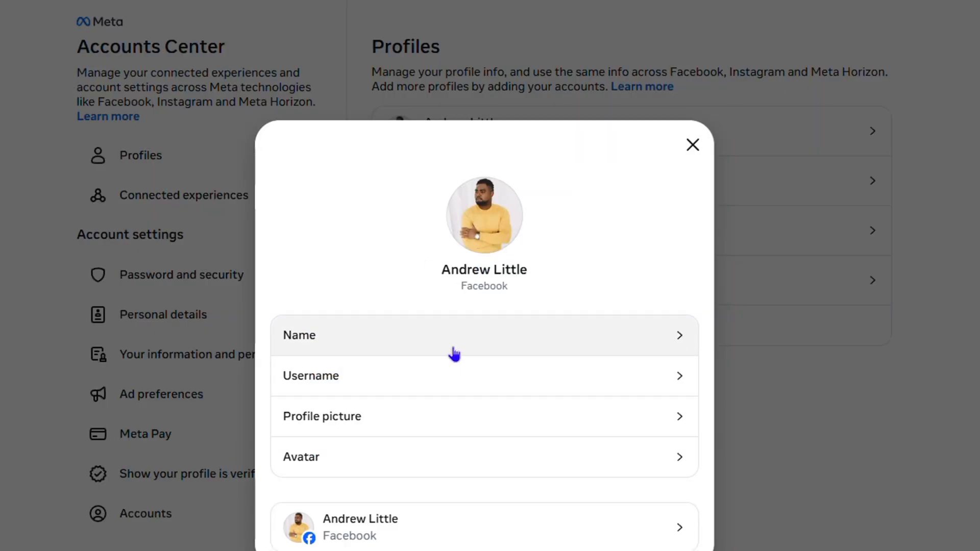
Start editing the Facebook profile's name from Accounts Center.
left_click(484, 334)
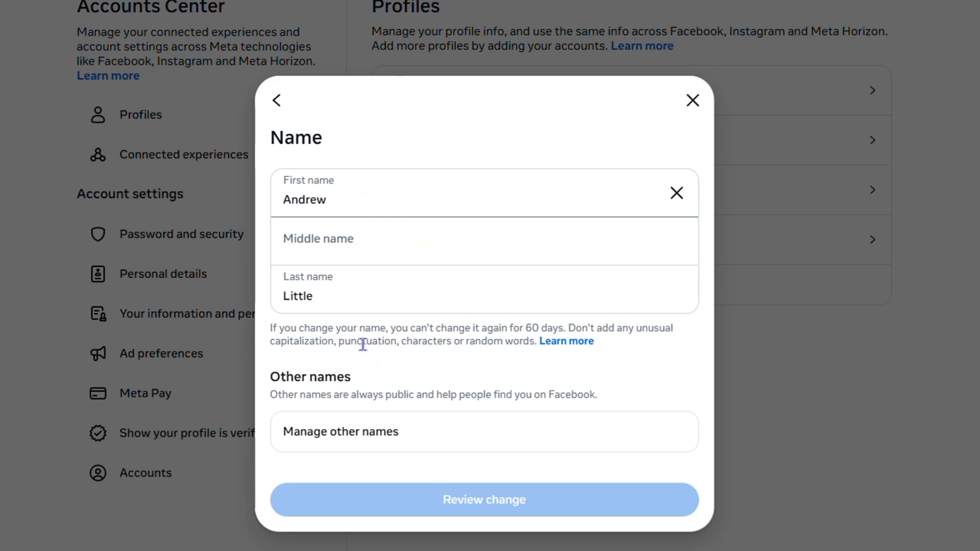
mouse_move(488, 333)
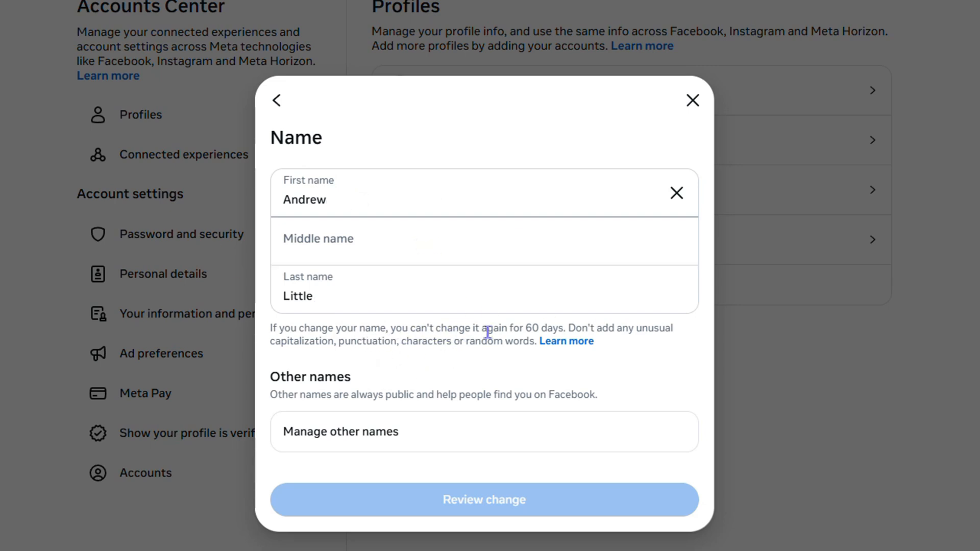
Highlight the words 'for 60 days.' in the note below the name fields.
left_click(325, 199)
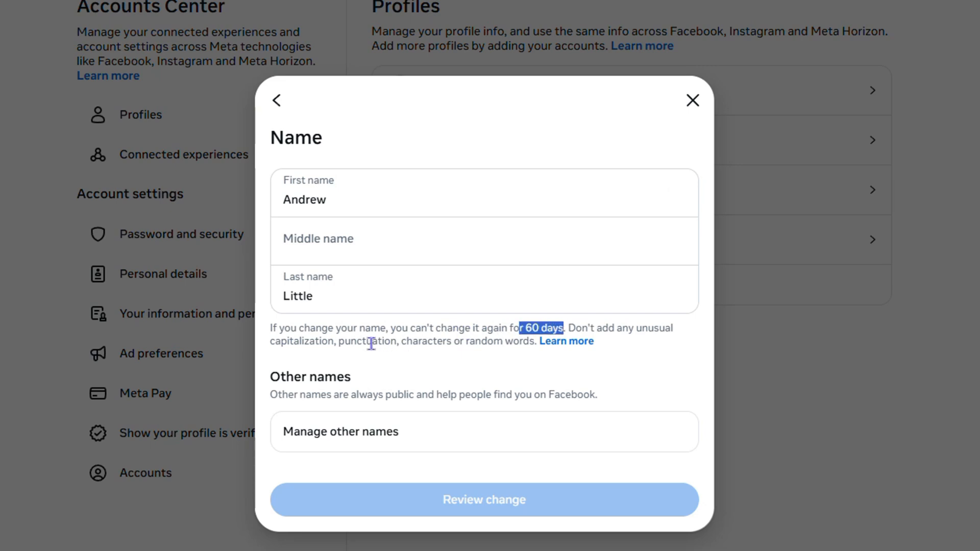
mouse_move(489, 338)
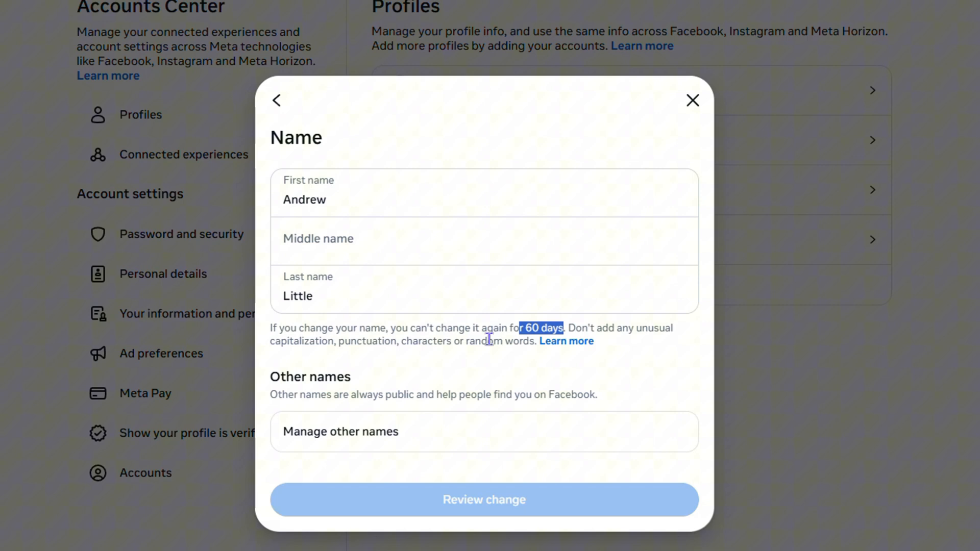
left_click_drag(519, 328, 571, 328)
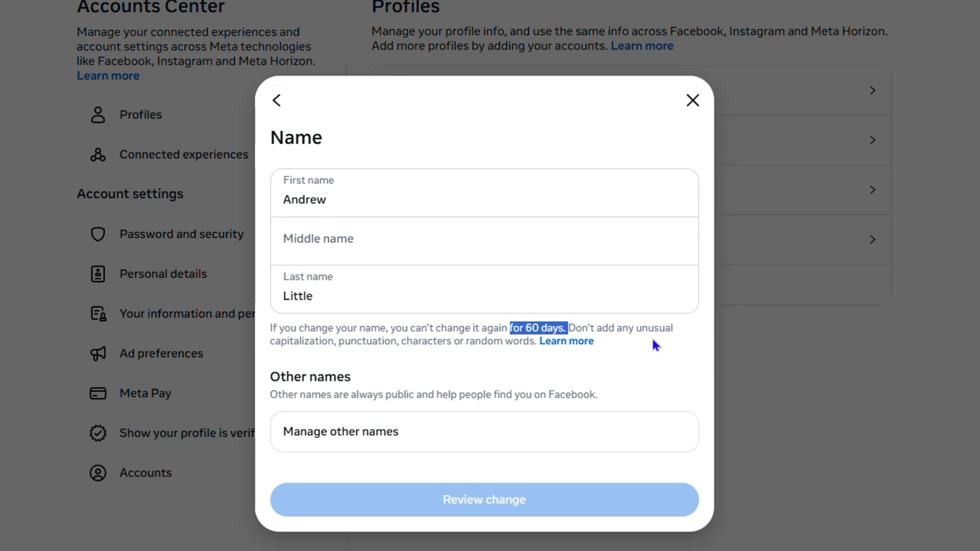
mouse_move(650, 334)
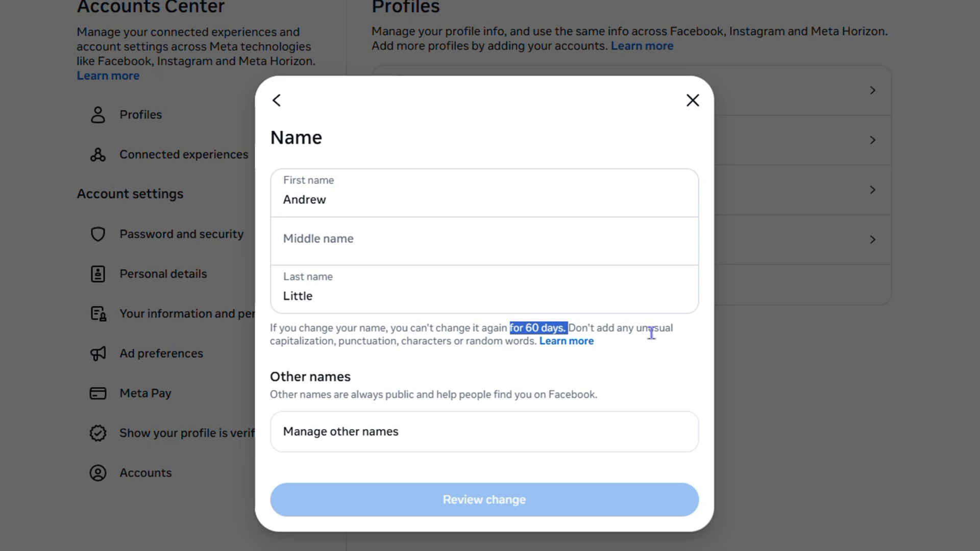